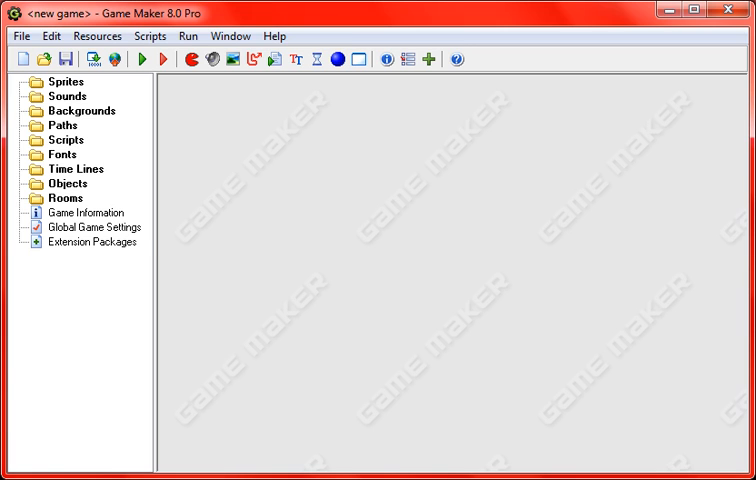
# Create a new sprite with a blank 16×16 image and paint it cyan.
pyautogui.doubleClick(64, 80)
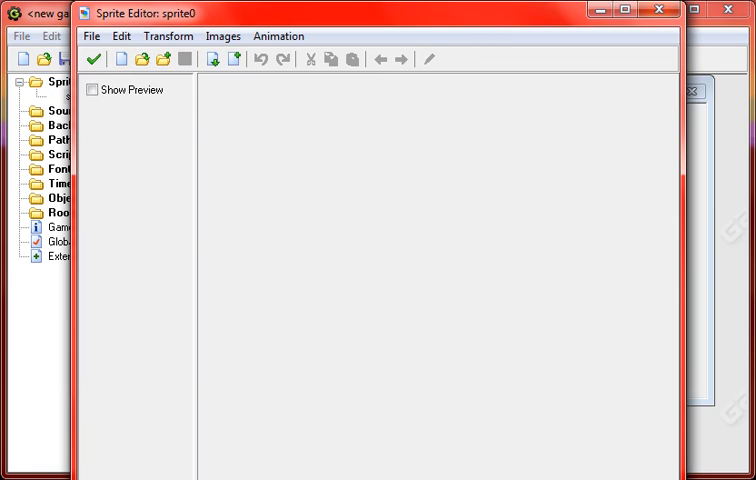
pyautogui.click(120, 60)
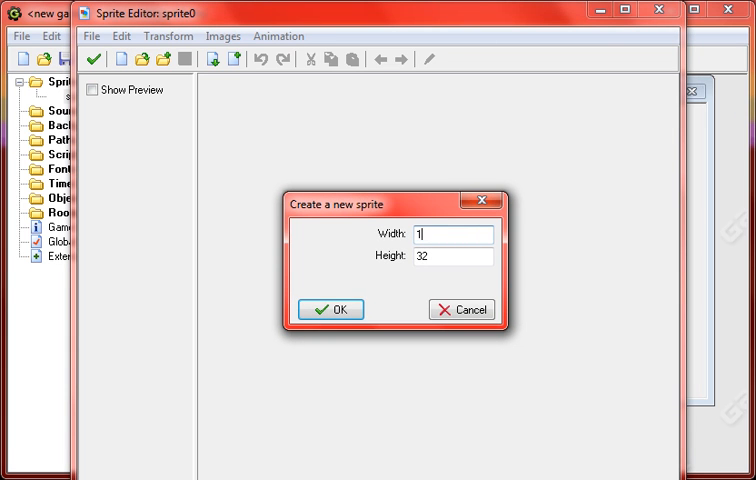
pyautogui.click(330, 308)
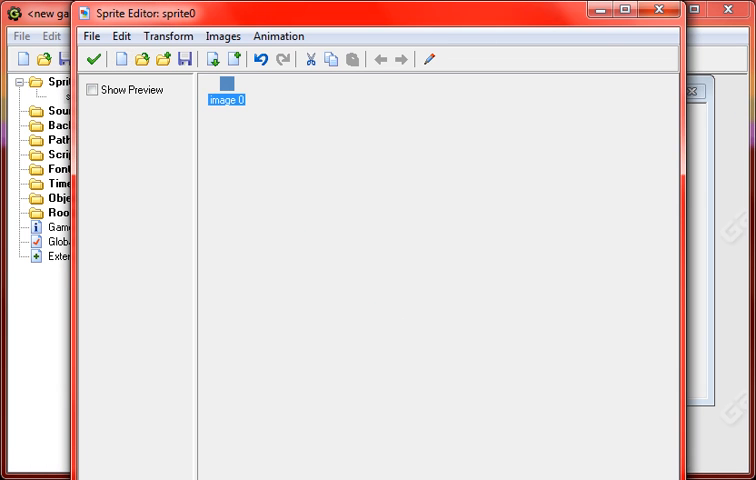
pyautogui.doubleClick(224, 84)
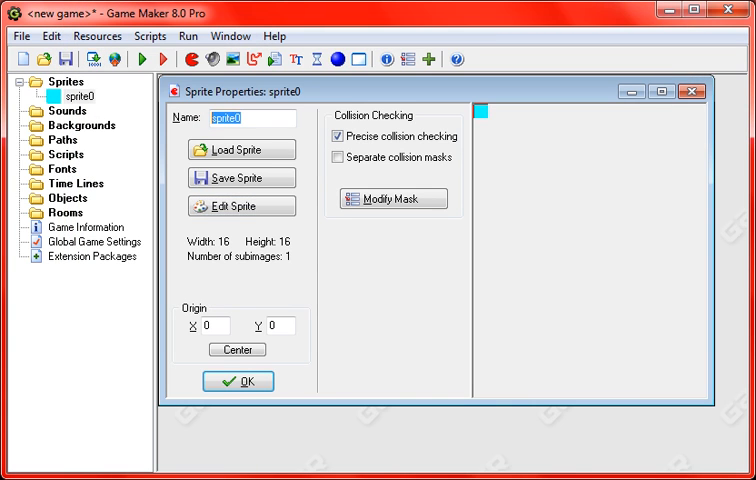
# Name the new sprite spr_character.
pyautogui.write('spr_bloc')
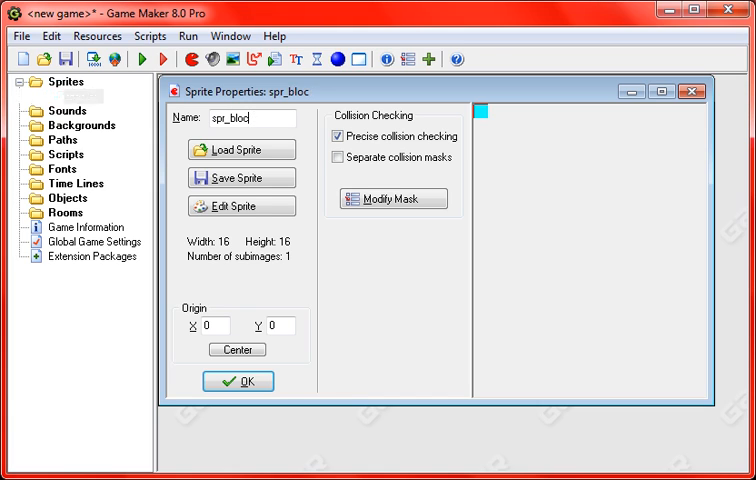
pyautogui.write('spr_character')
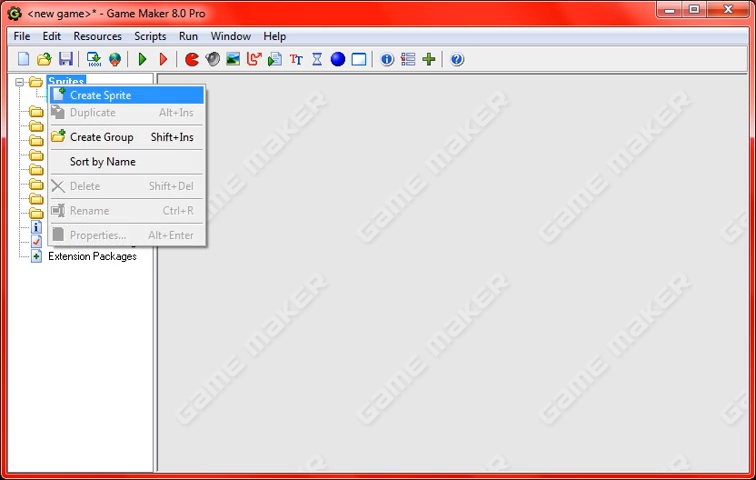
# Add a second red sprite named spr_block.
pyautogui.click(100, 94)
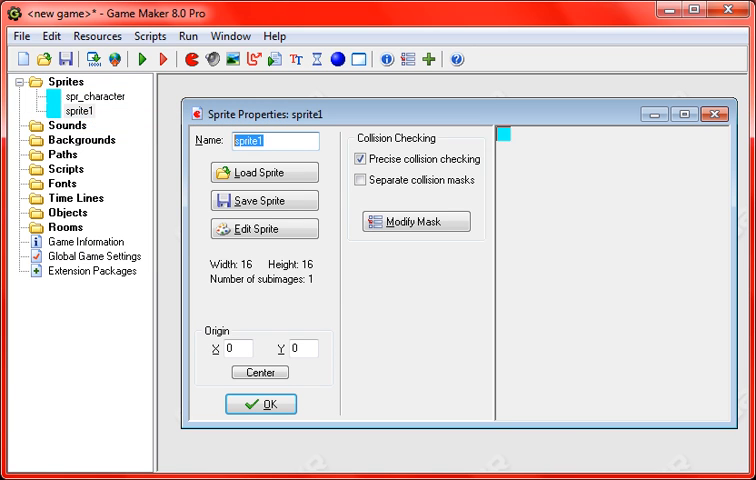
pyautogui.write('spr_block')
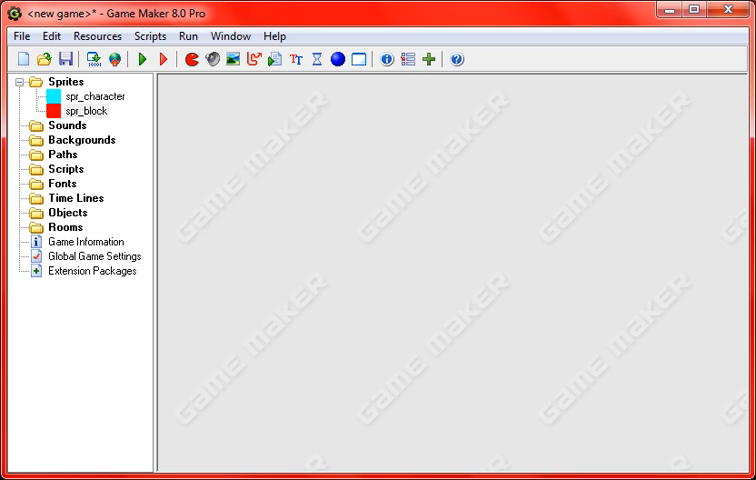
# Create script_control starting with the check if place_free(x,y+1).
pyautogui.rightClick(64, 168)
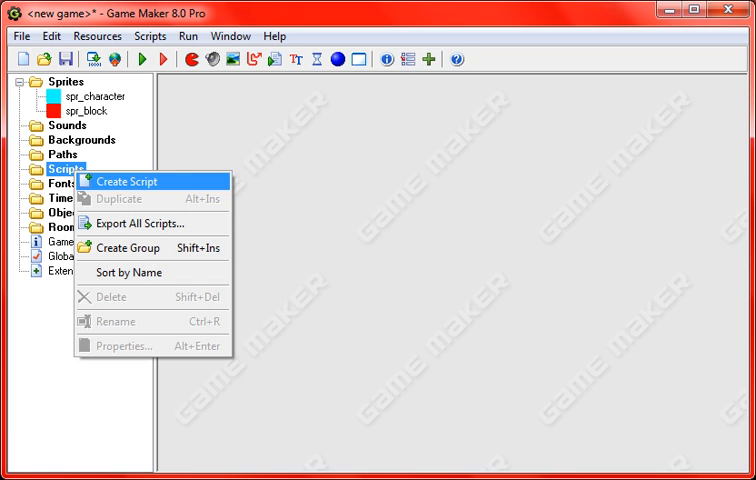
pyautogui.click(126, 180)
pyautogui.write('if')
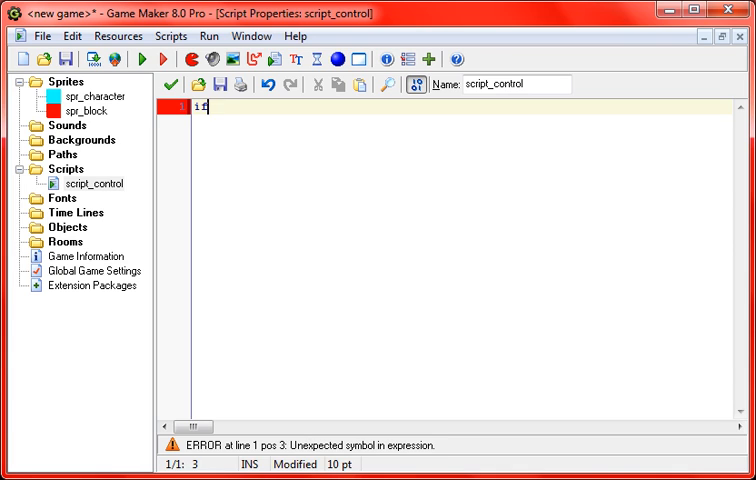
pyautogui.write('place_free')
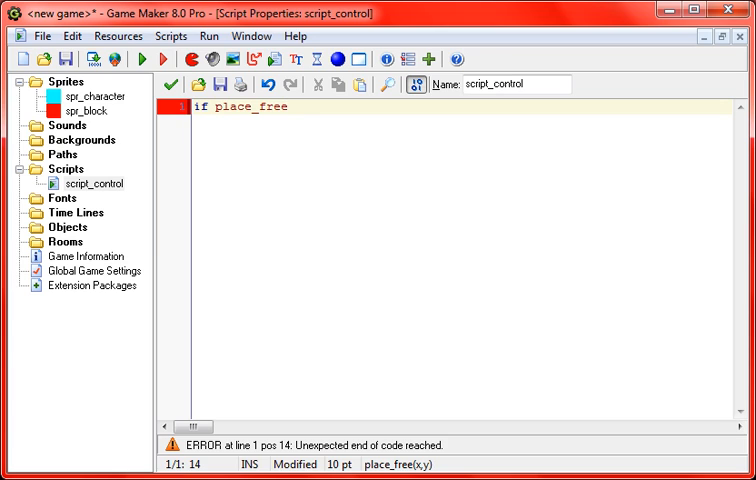
pyautogui.write('(')
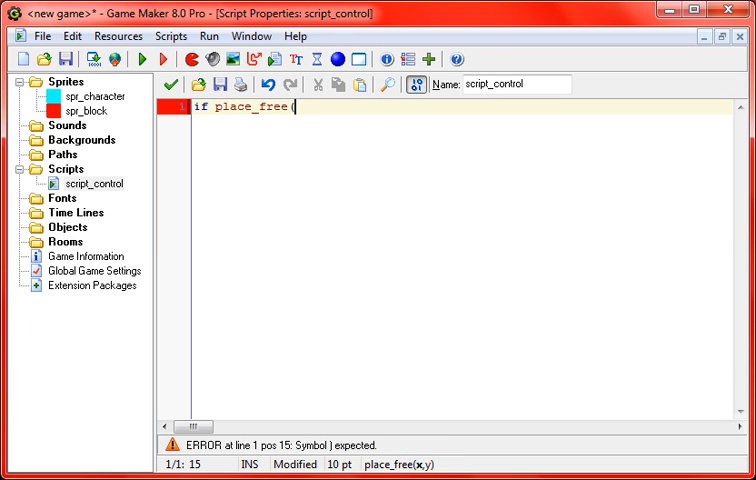
pyautogui.write('x,y')
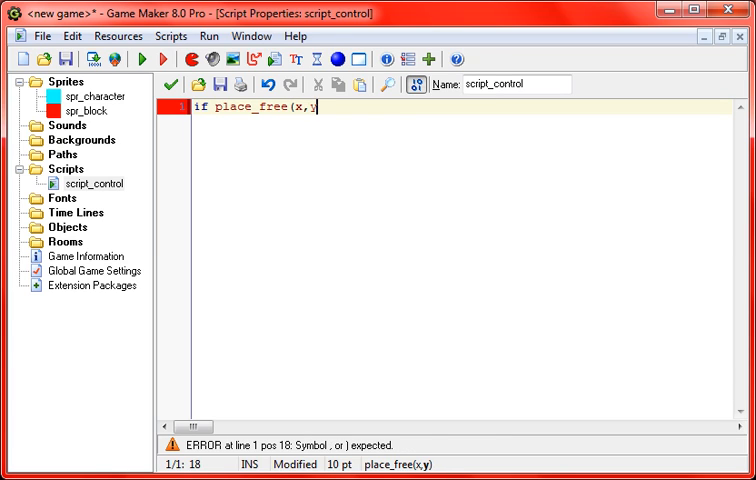
pyautogui.write('+1')
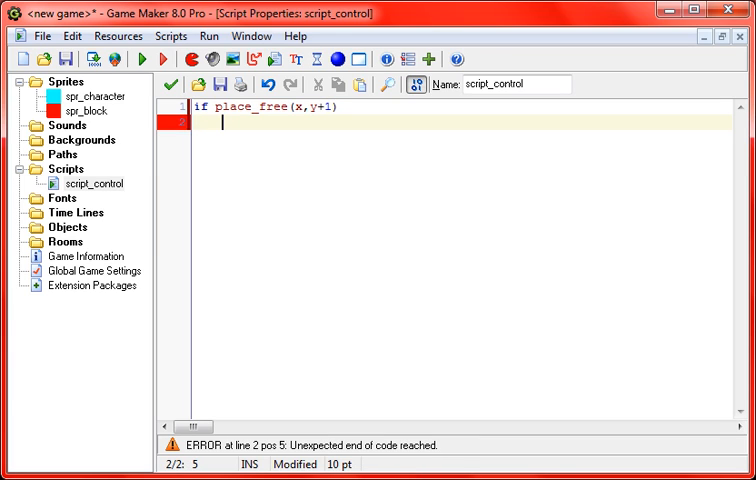
# Complete the gravity rule: {gravity=0.5} else {gravity=0}.
pyautogui.write('{')
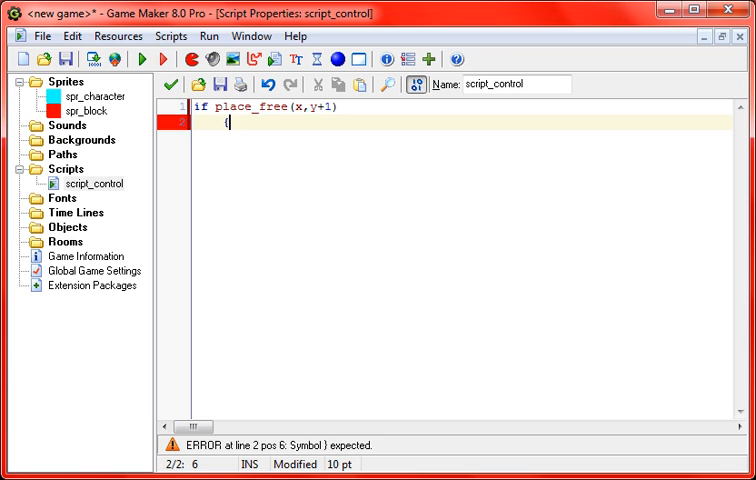
pyautogui.write('gravity=')
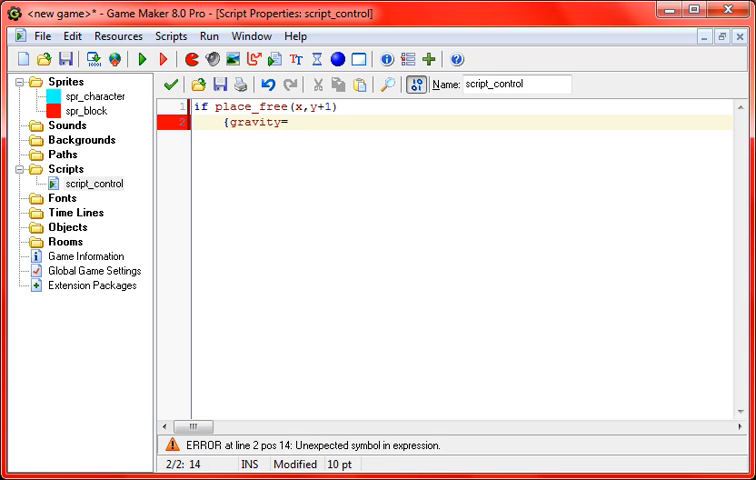
pyautogui.write('0.5')
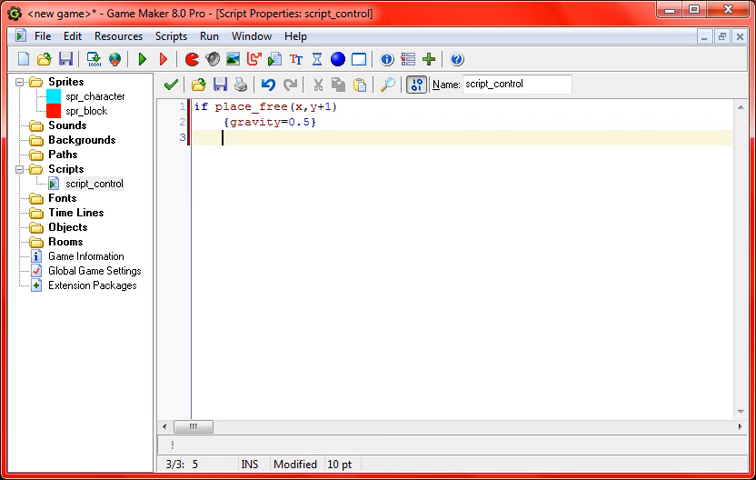
pyautogui.write('esle')
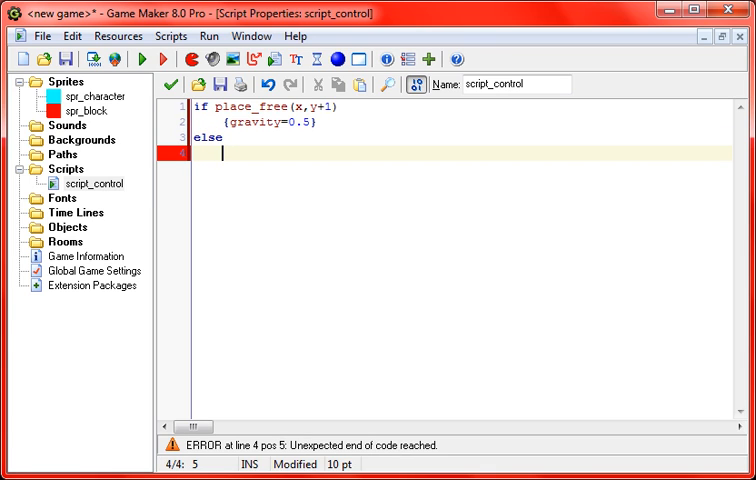
pyautogui.write('{gravity=')
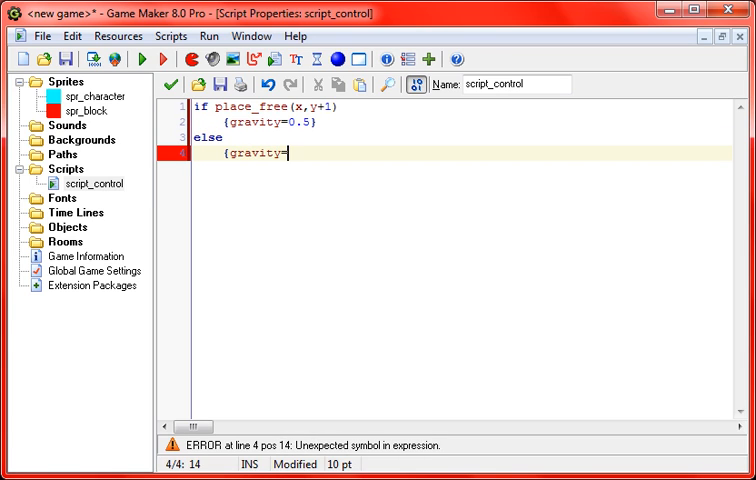
pyautogui.write('0)')
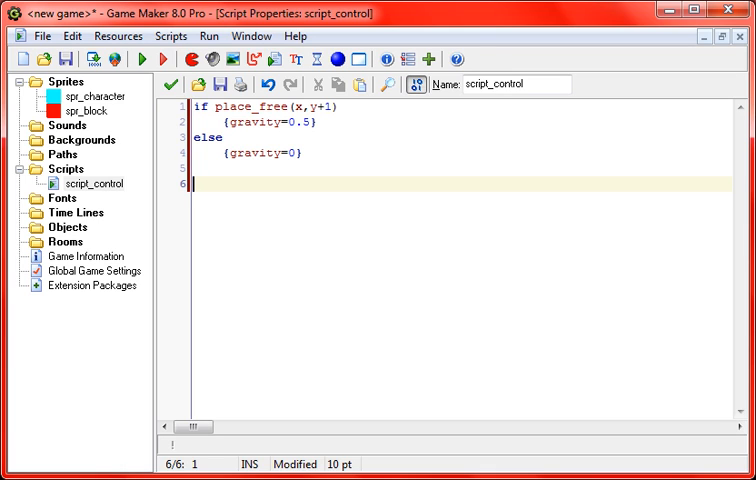
# Write the right-arrow check if keyboard_check_direct(vk_right), fixing typos along the way.
pyautogui.write('=')
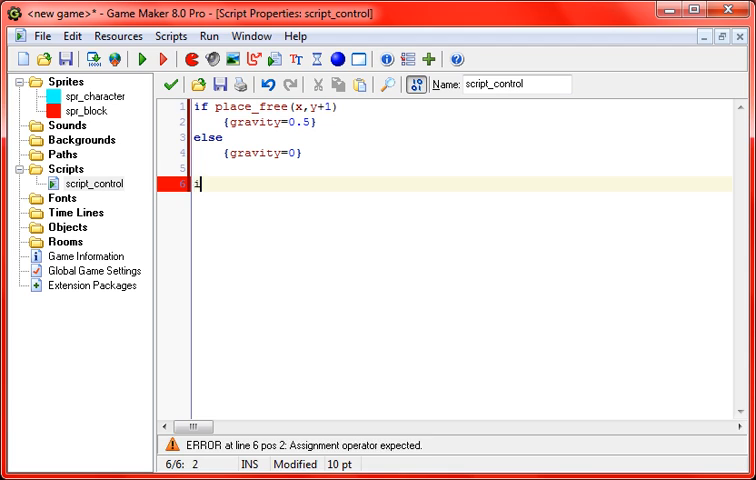
pyautogui.write('if keyboard_')
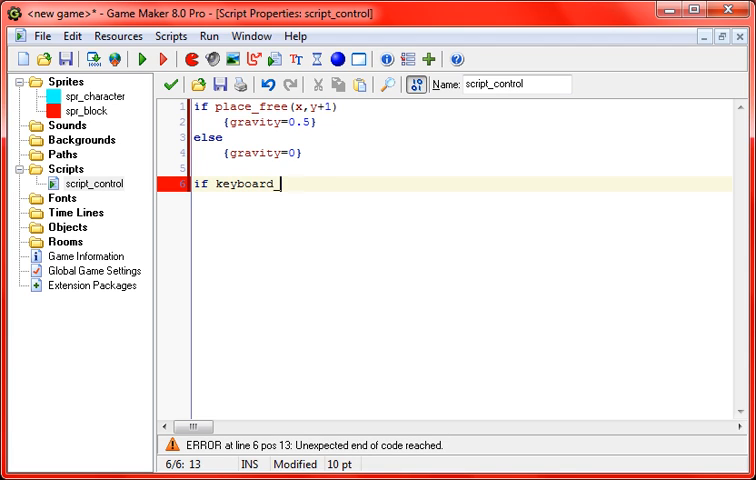
pyautogui.write('_check_direct')
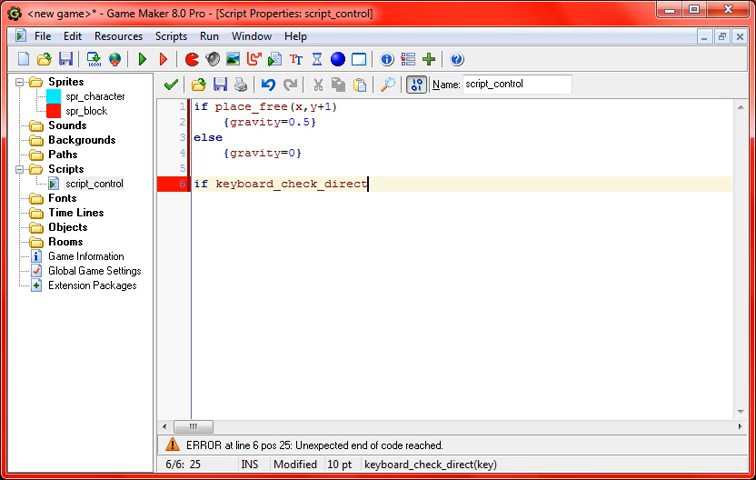
pyautogui.press('BackSpace')
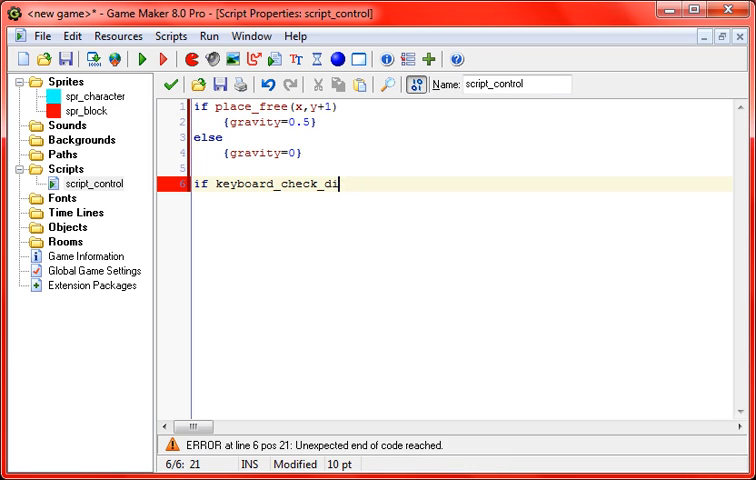
pyautogui.write('pres')
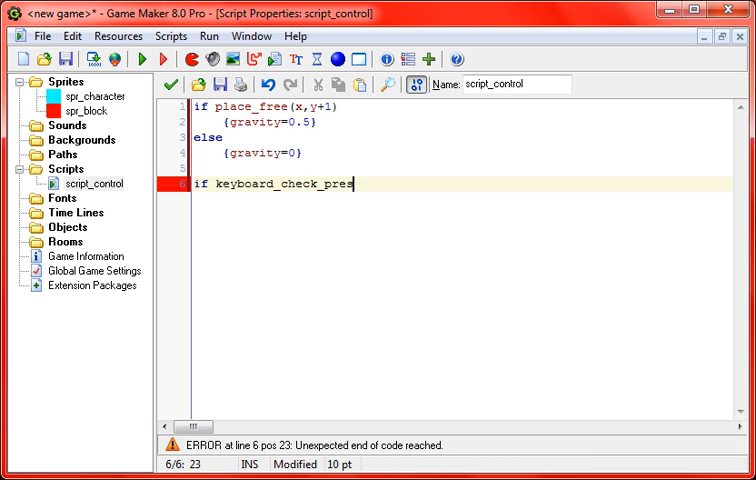
pyautogui.press('BackSpace')
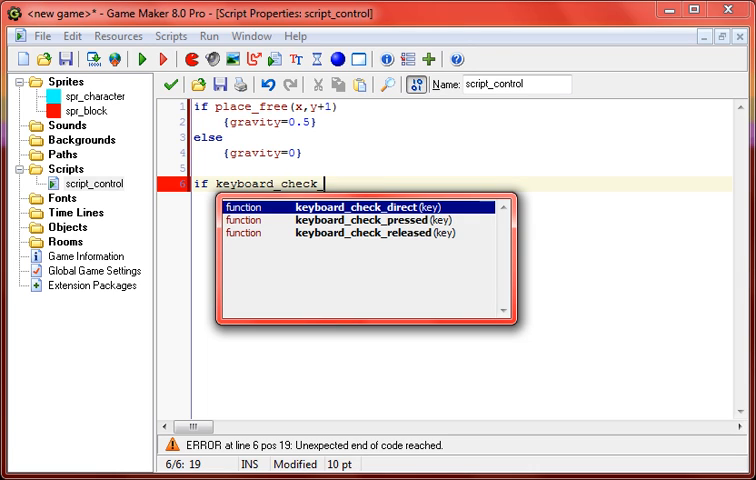
pyautogui.write('_direct(vk')
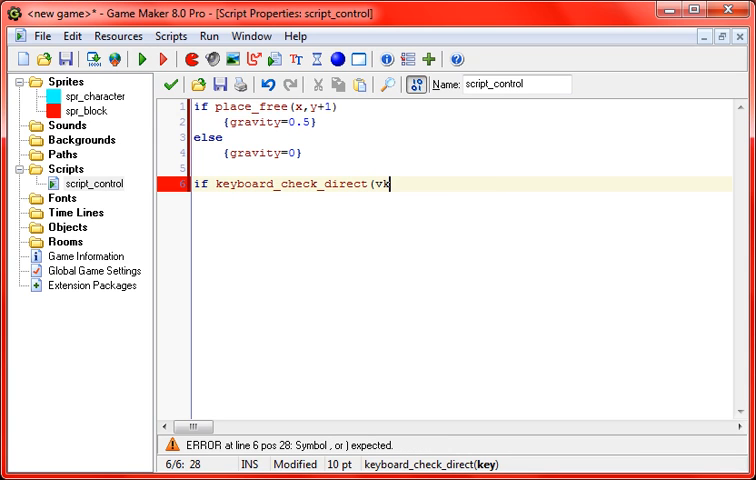
pyautogui.write('_right')
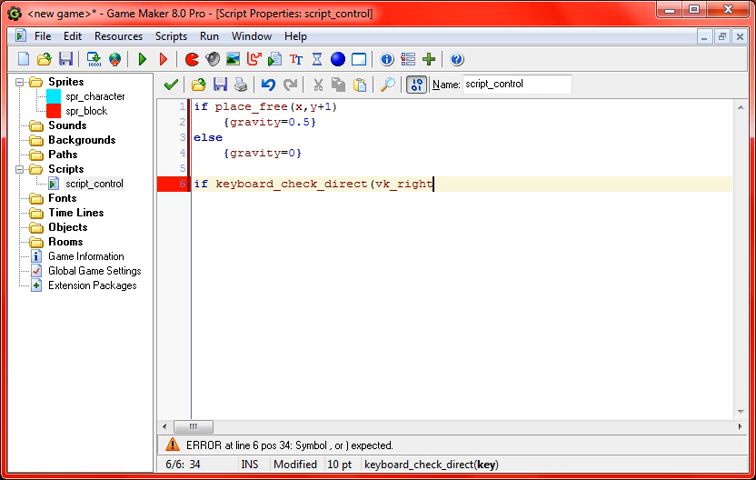
pyautogui.write(')')
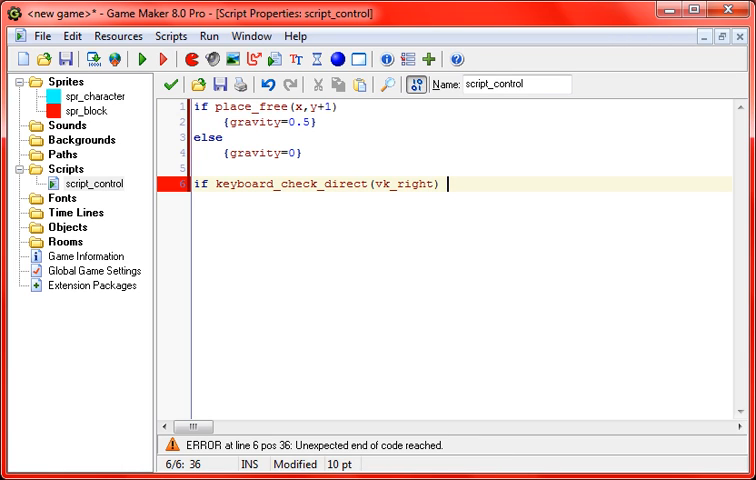
# Add && place_free(x+4,y) {x+=4} so the character moves 4 pixels right.
pyautogui.write('&&')
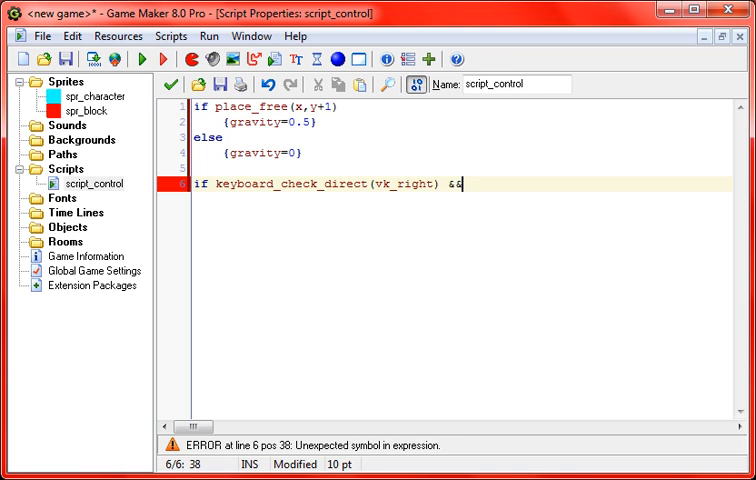
pyautogui.write('place_free(x')
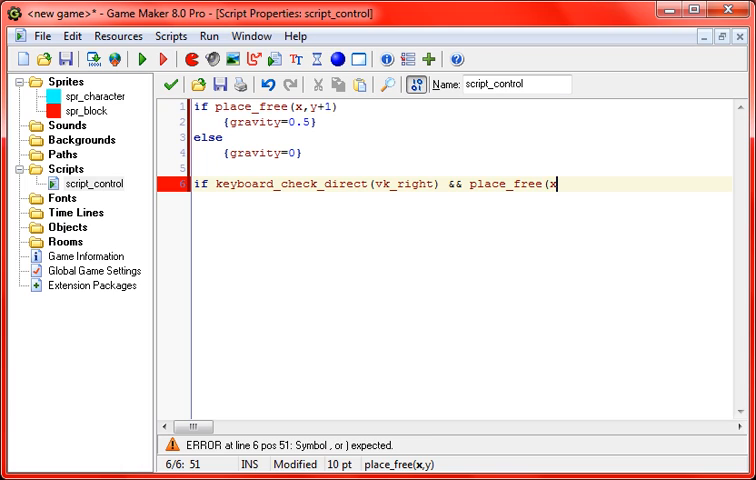
pyautogui.write('+4')
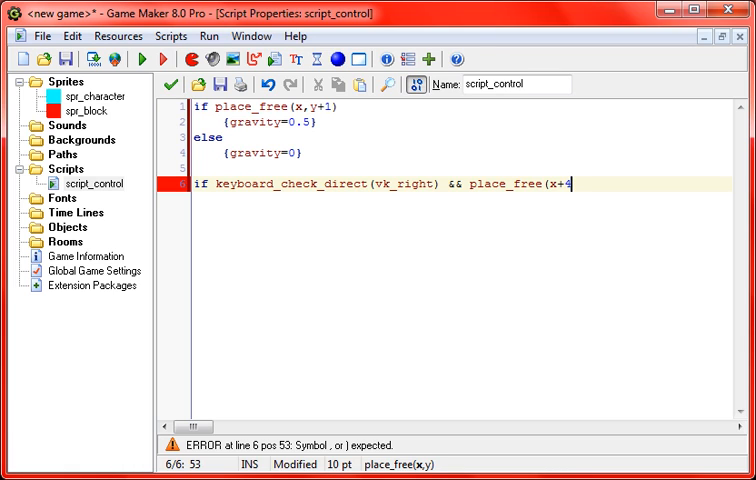
pyautogui.write(')')
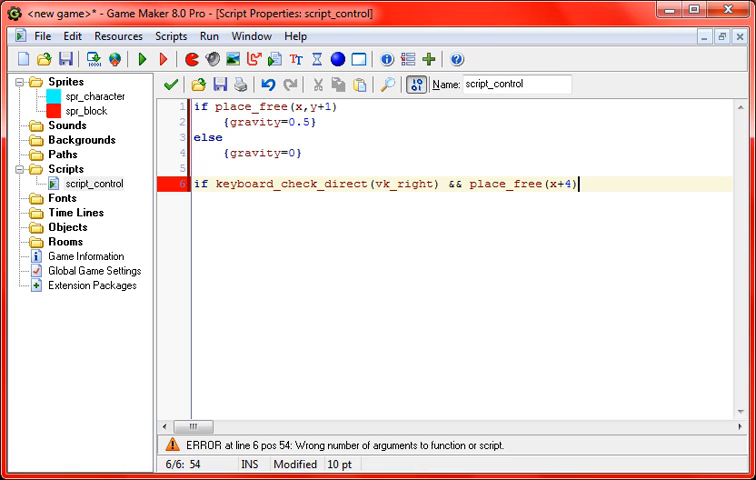
pyautogui.write(',y')
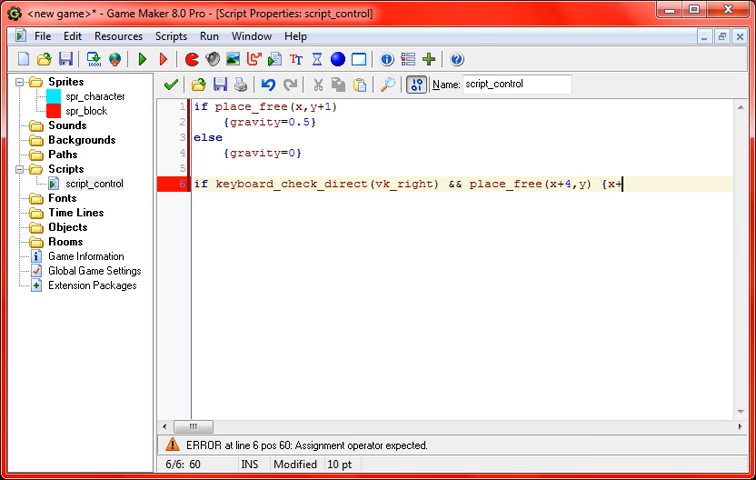
pyautogui.press('Backspace')
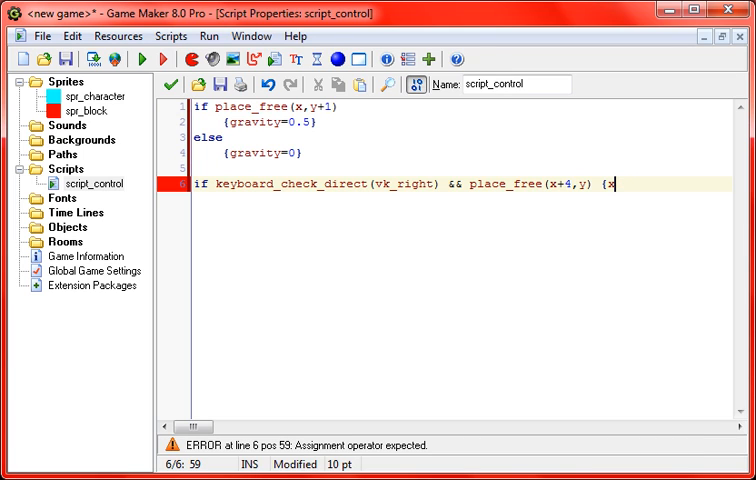
pyautogui.write('x+=4}')
pyautogui.write('if')
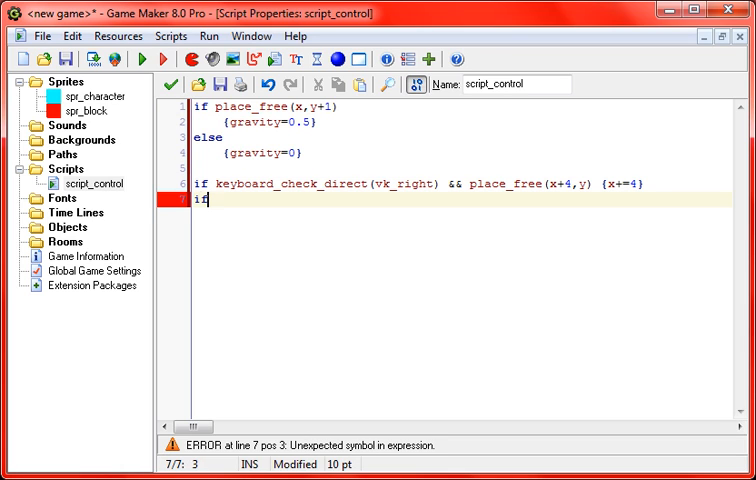
# Write the jump check if keyboard_check_pressed(ord('Z')).
pyautogui.write('k')
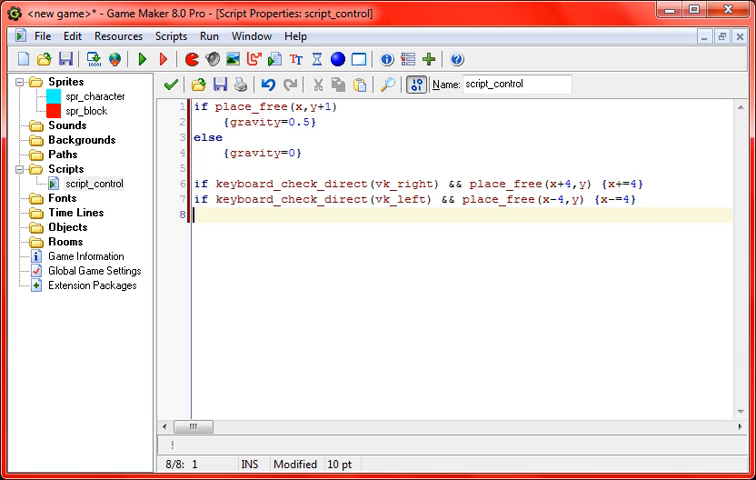
pyautogui.write('if keyboa')
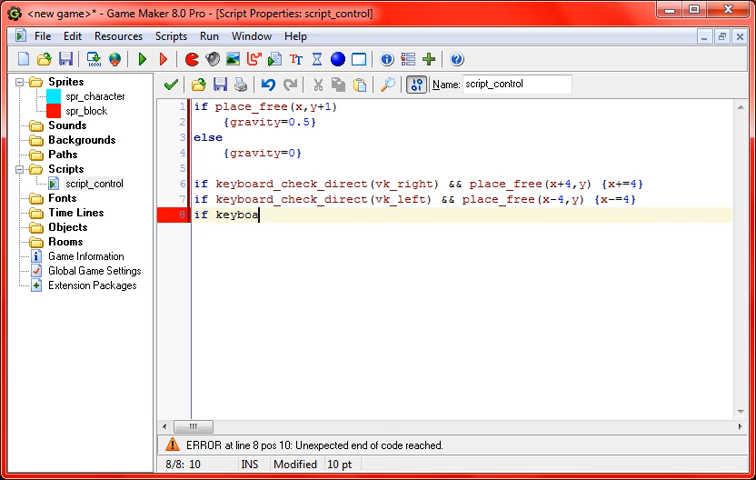
pyautogui.write('rd_check')
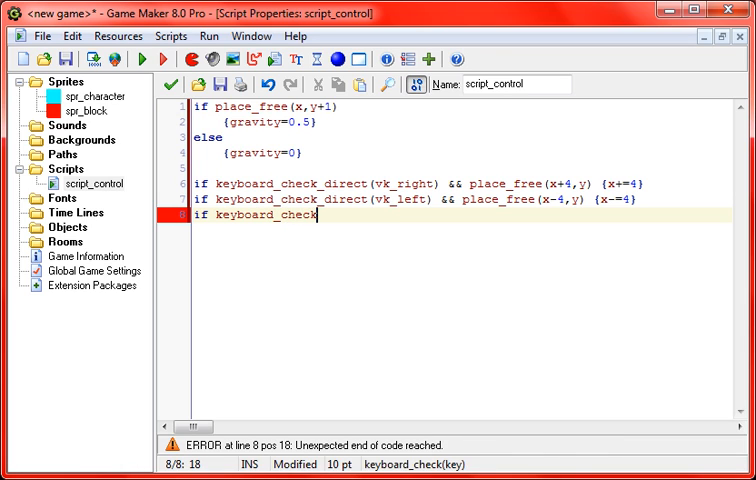
pyautogui.write('_pressed(')
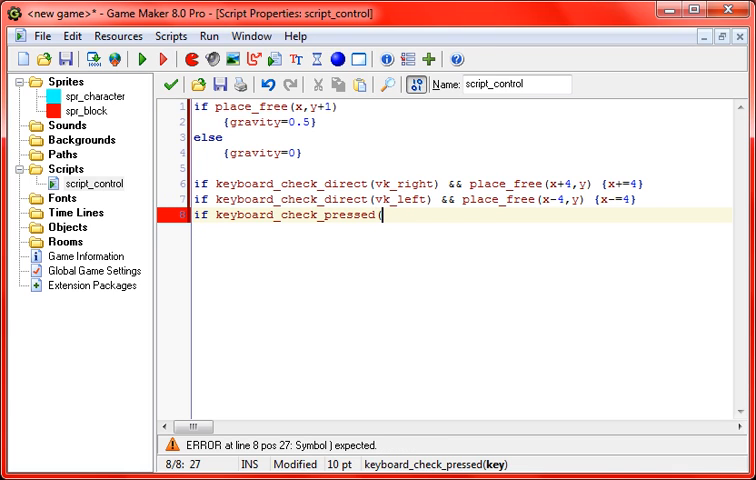
pyautogui.write('vk_up')
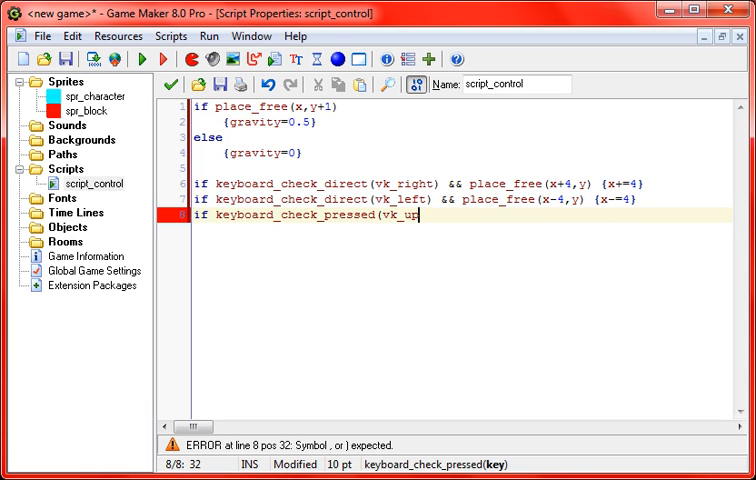
pyautogui.press('BackSpace')
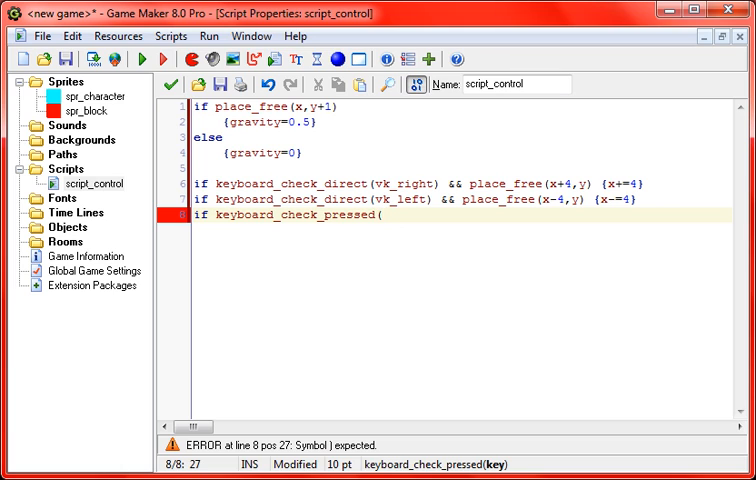
pyautogui.write('ord(')
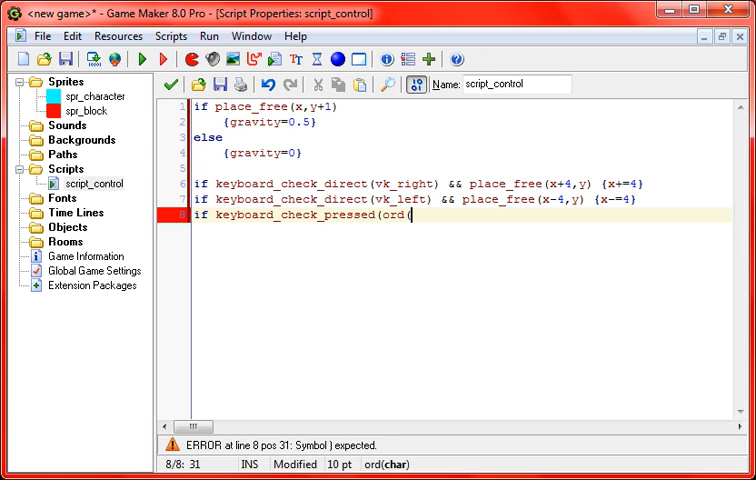
pyautogui.write("'")
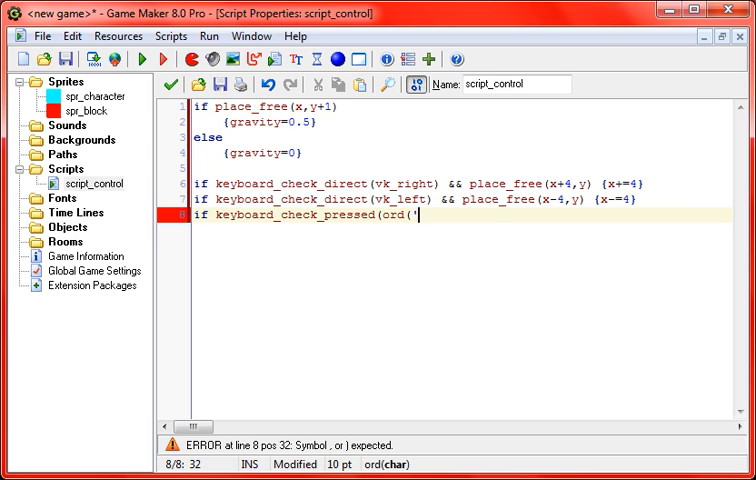
pyautogui.write('Z')
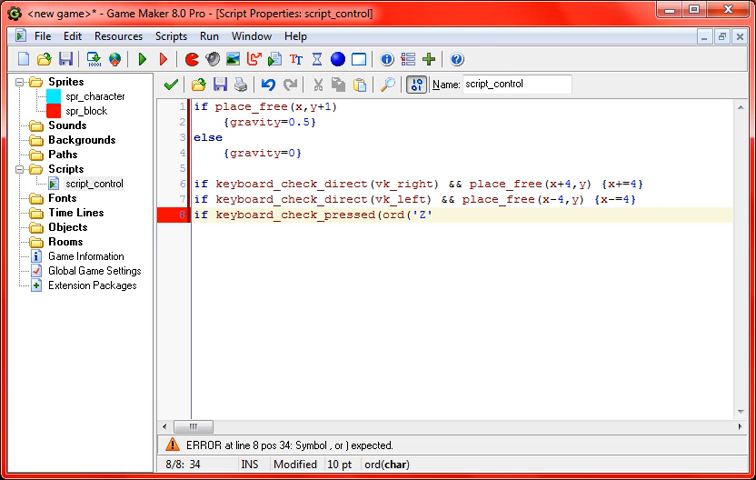
pyautogui.write('))')
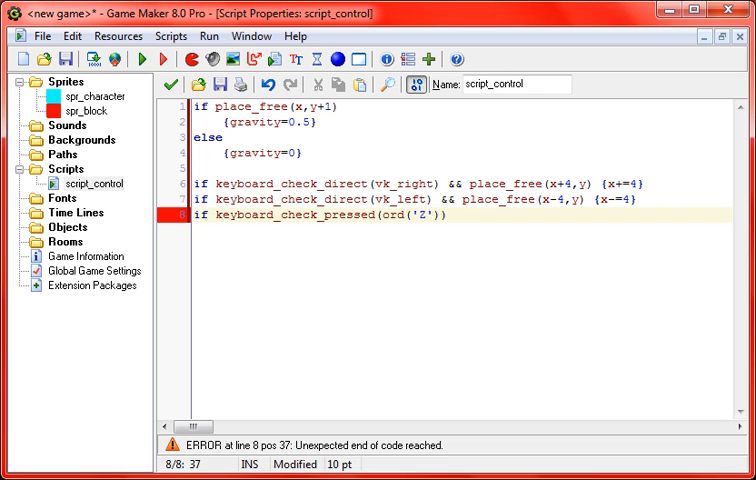
# Add && !place_free(x,...) and set vspeed=-8 for the jump.
pyautogui.write('&&')
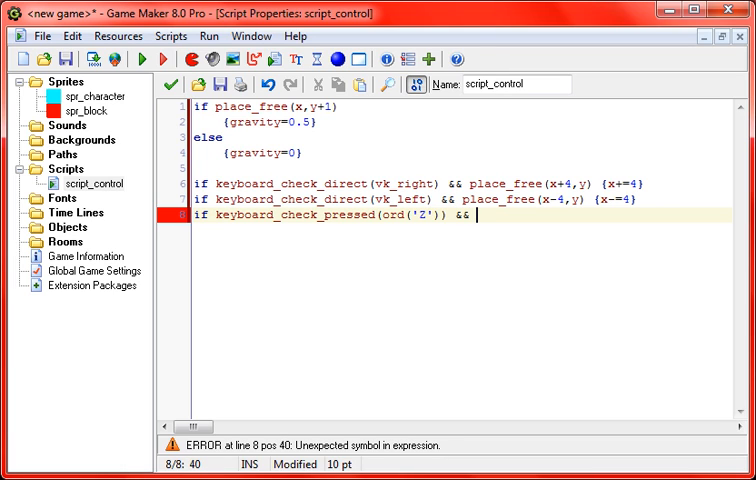
pyautogui.write('!')
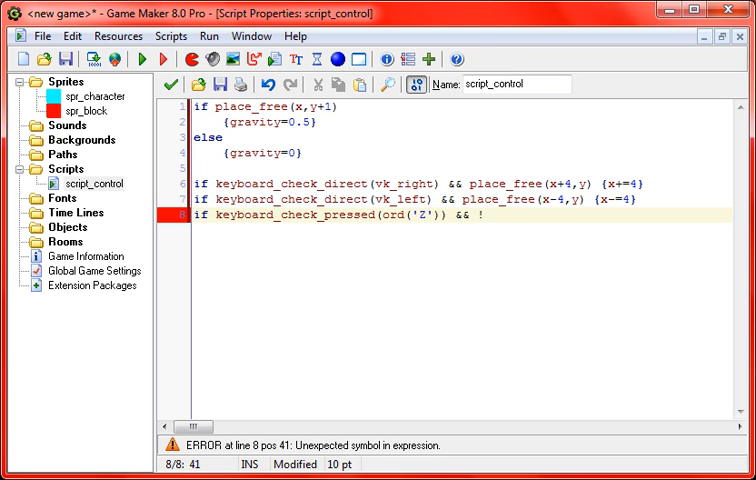
pyautogui.write('place_free')
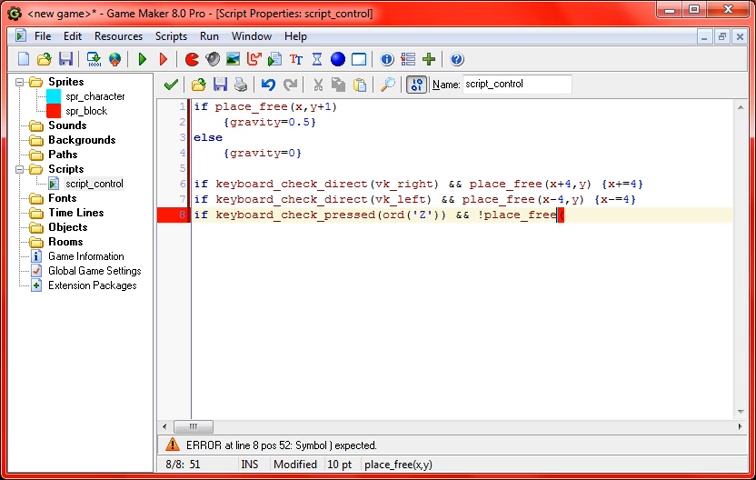
pyautogui.write('(')
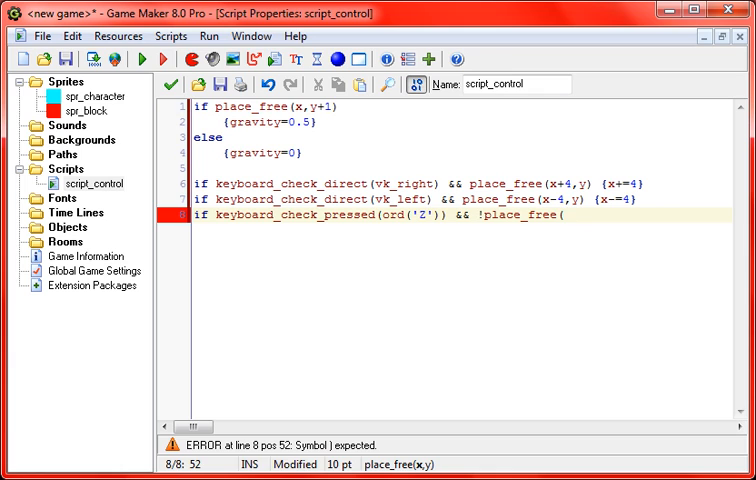
pyautogui.write('x,y+1) {')
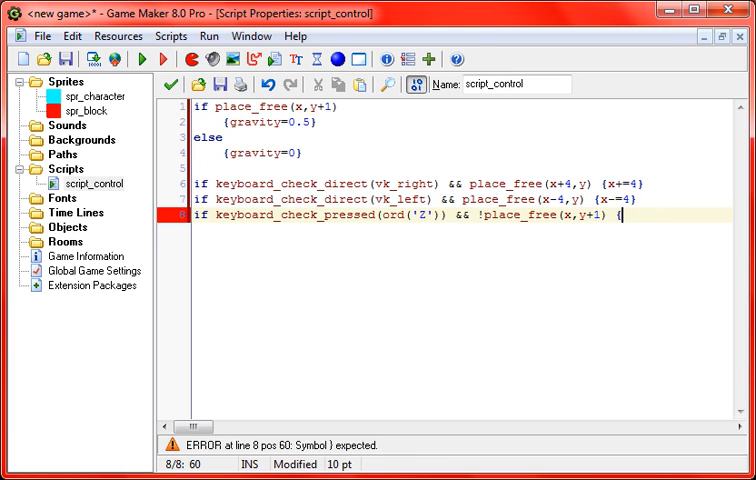
pyautogui.write('vspeed')
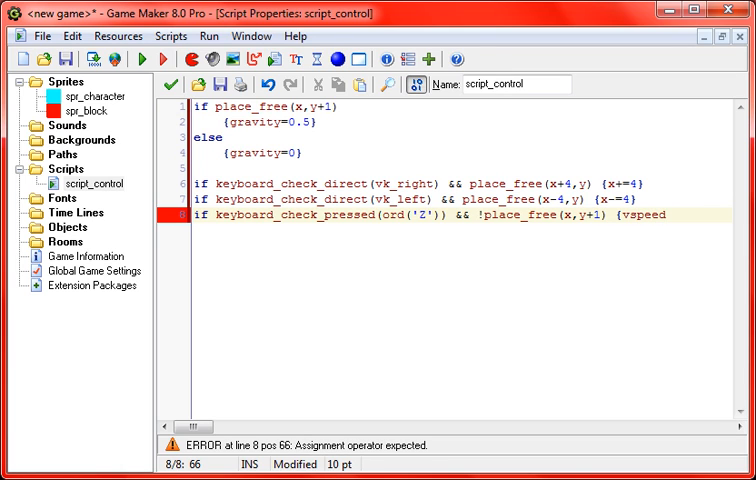
pyautogui.write('=')
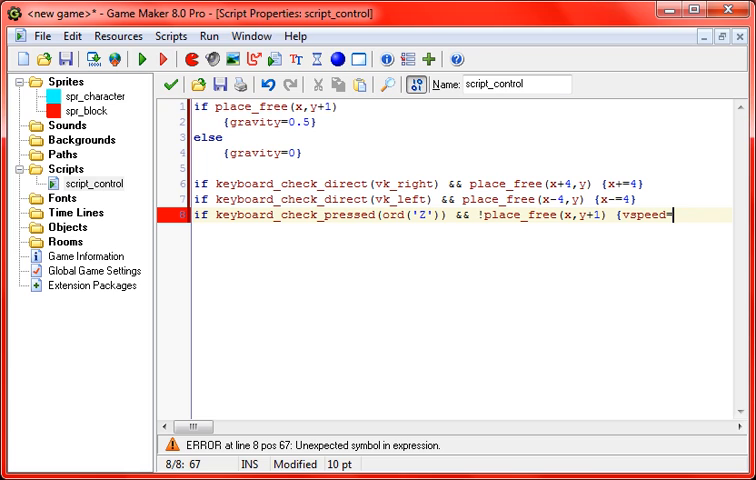
pyautogui.write('-')
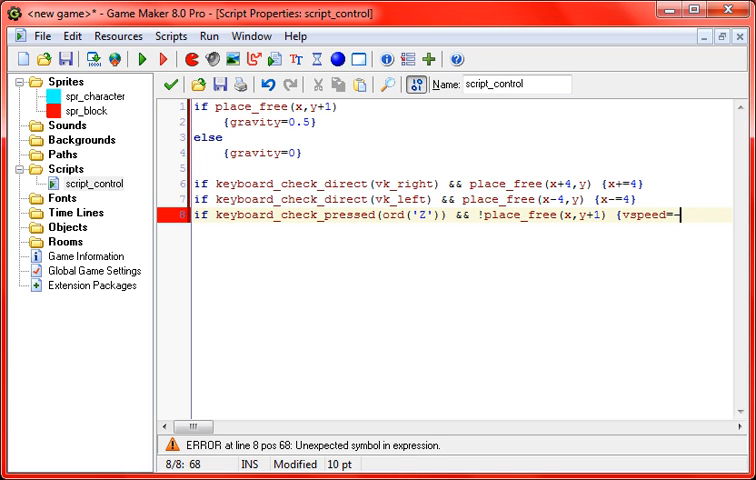
pyautogui.write('8')
pyautogui.write('obj')
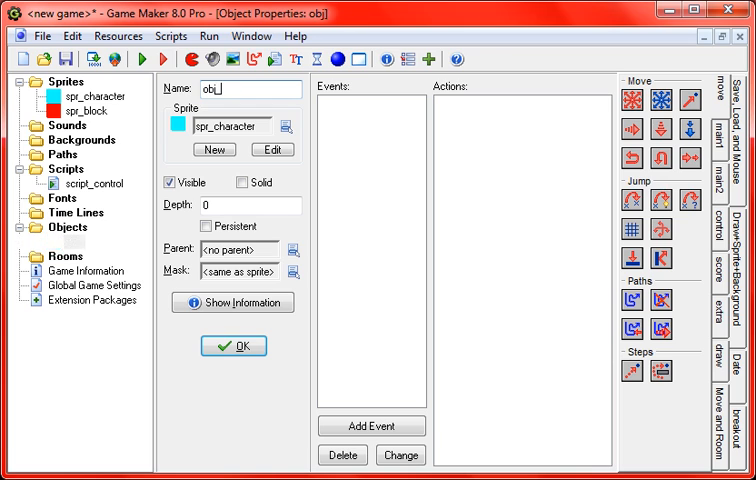
# Name the object obj_character and give it a Step event.
pyautogui.write('_char')
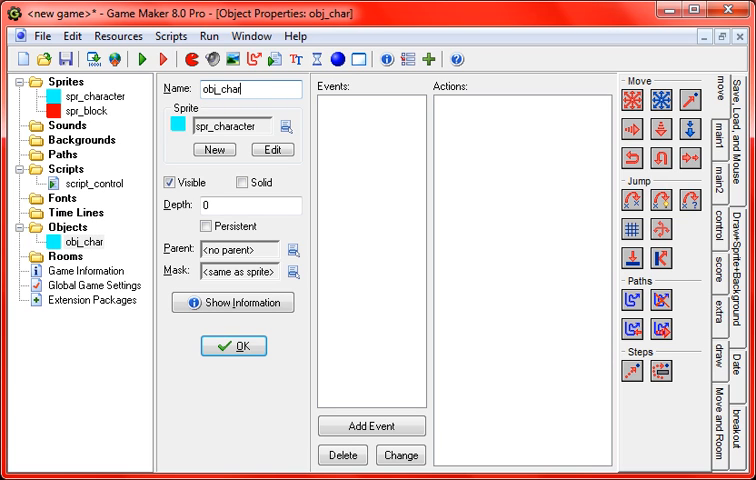
pyautogui.write('acter')
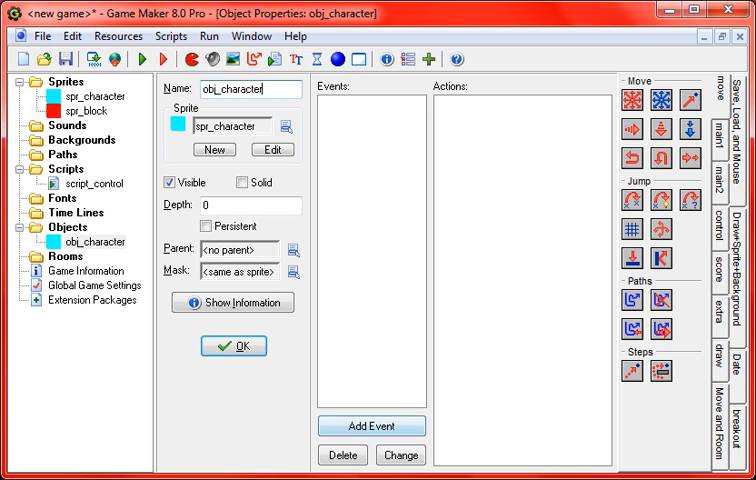
pyautogui.click(372, 424)
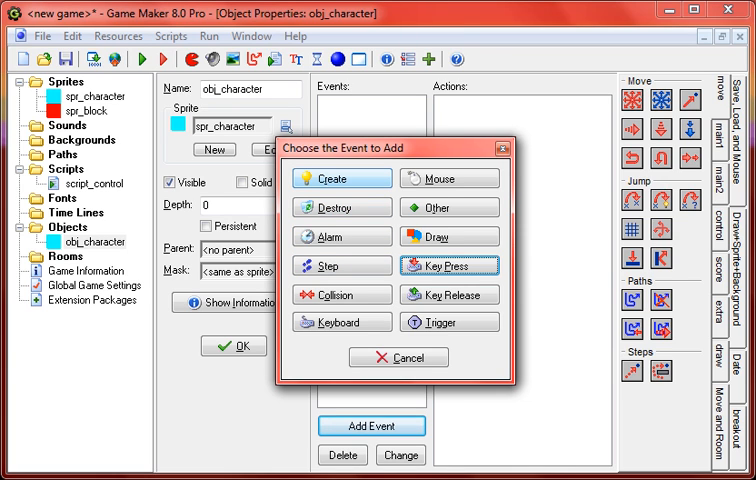
pyautogui.click(340, 266)
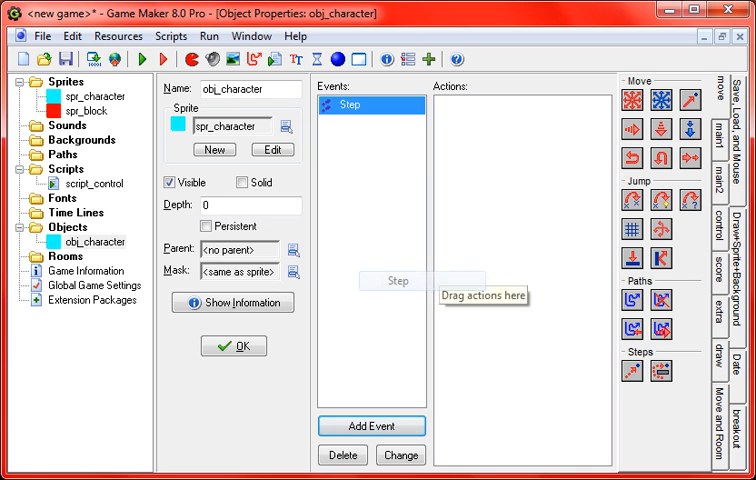
pyautogui.click(716, 212)
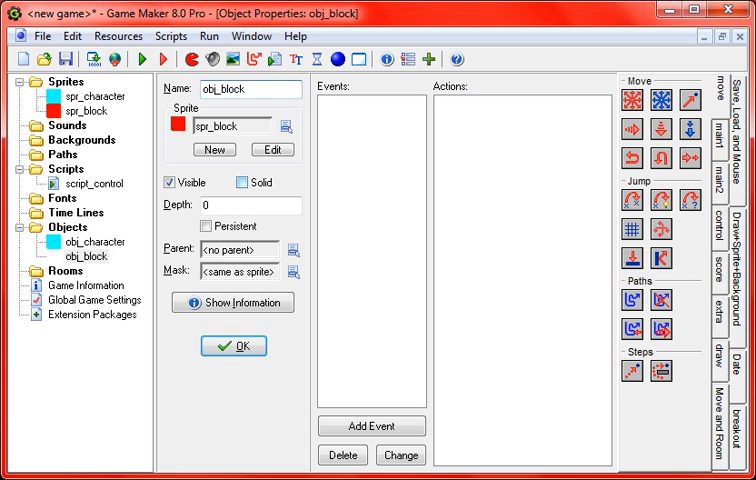
# Mark obj_block as solid and add an Execute Code action.
pyautogui.click(238, 182)
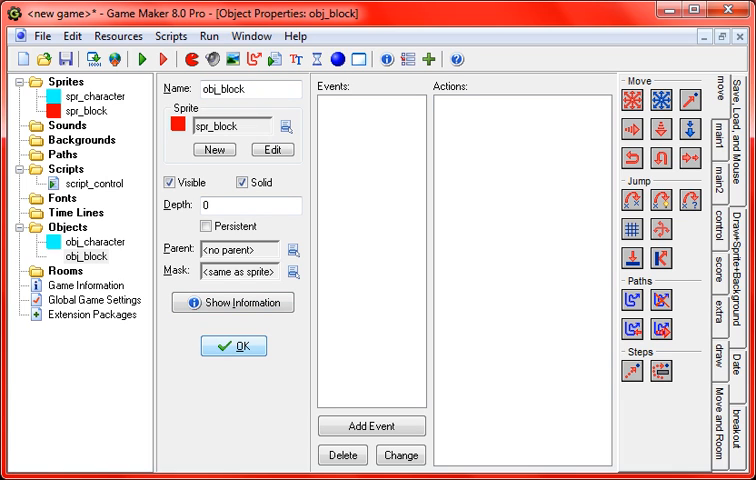
pyautogui.doubleClick(88, 240)
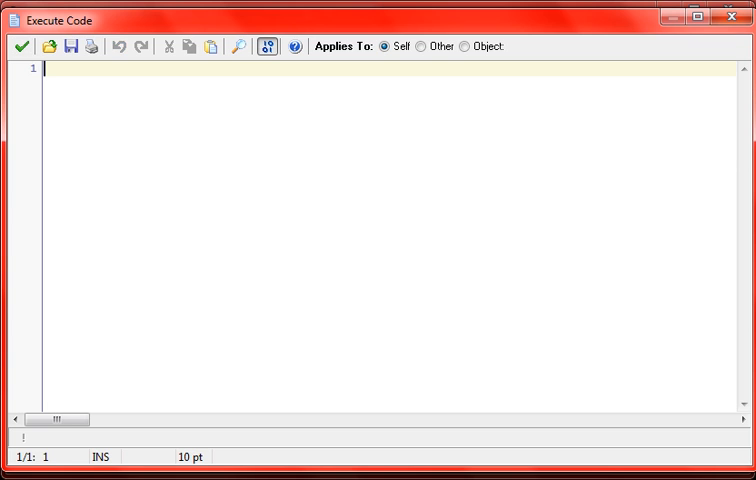
# Write move_contact_solid(direction,vspeed) in the code editor.
pyautogui.write('m')
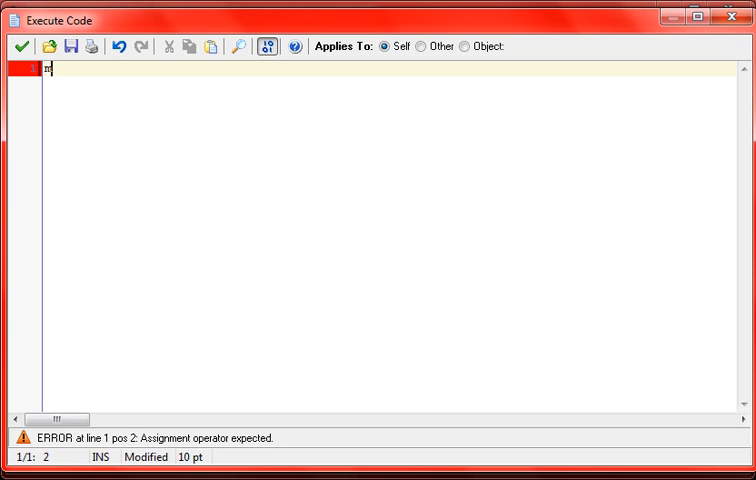
pyautogui.write('ove_conact')
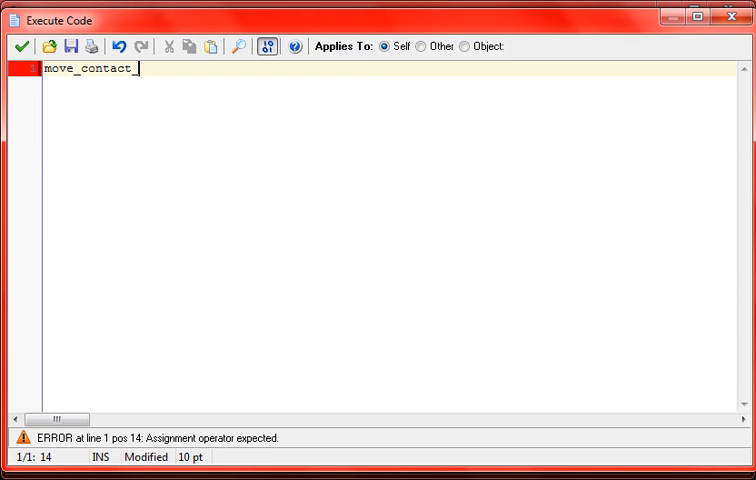
pyautogui.write('_solid(')
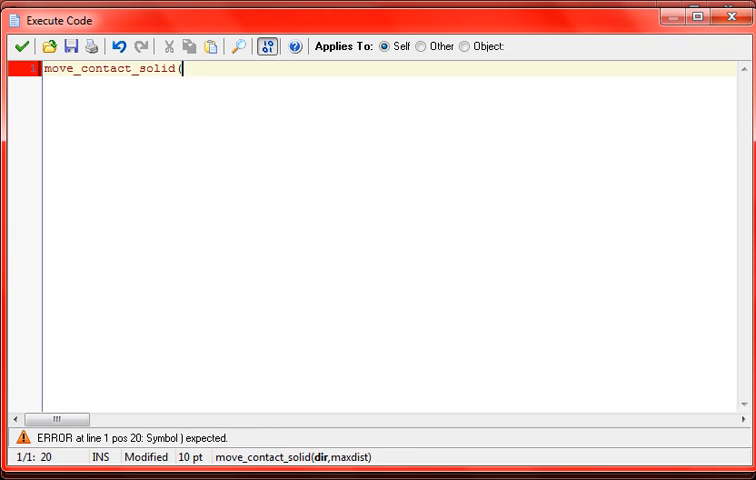
pyautogui.write('dir')
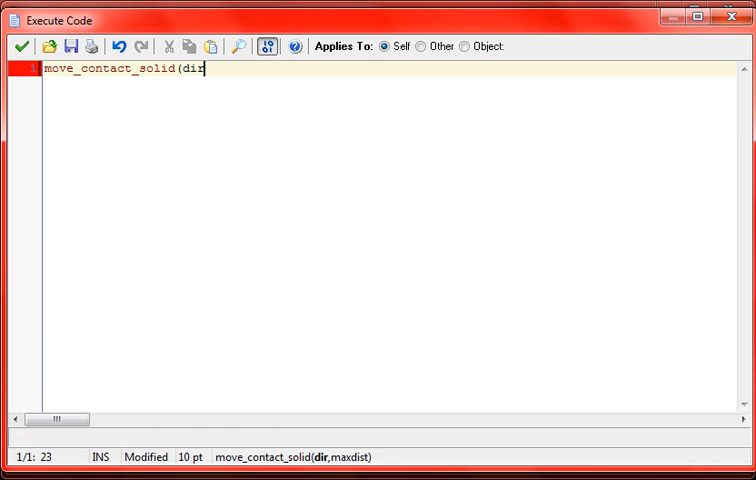
pyautogui.write('ection,')
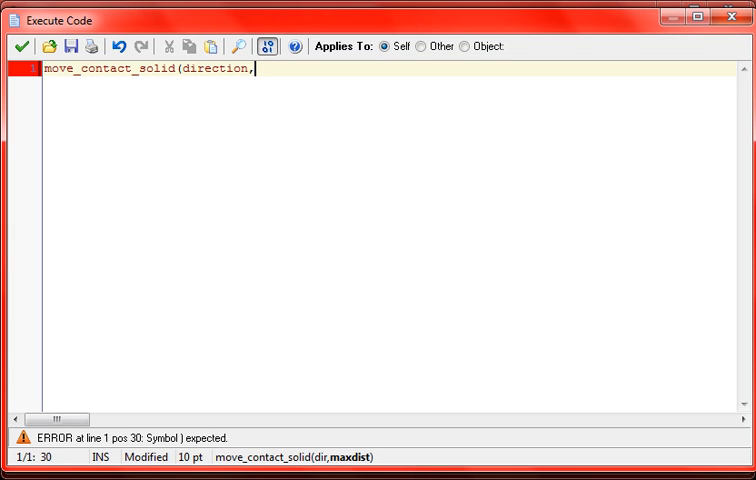
pyautogui.write('vspeed')
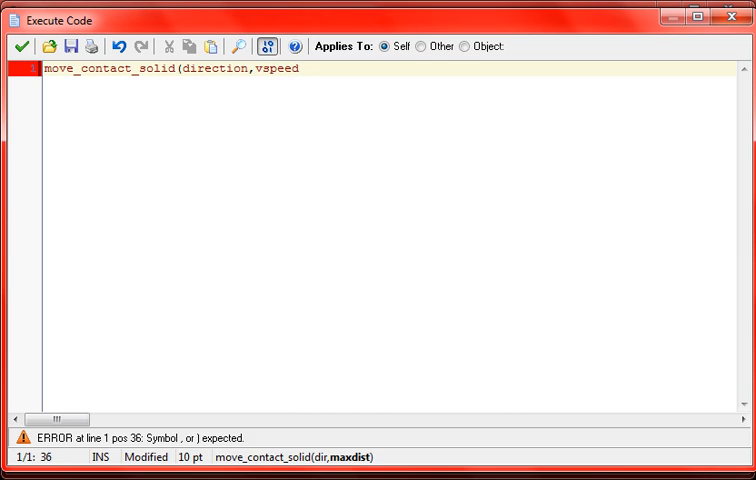
pyautogui.write(')')
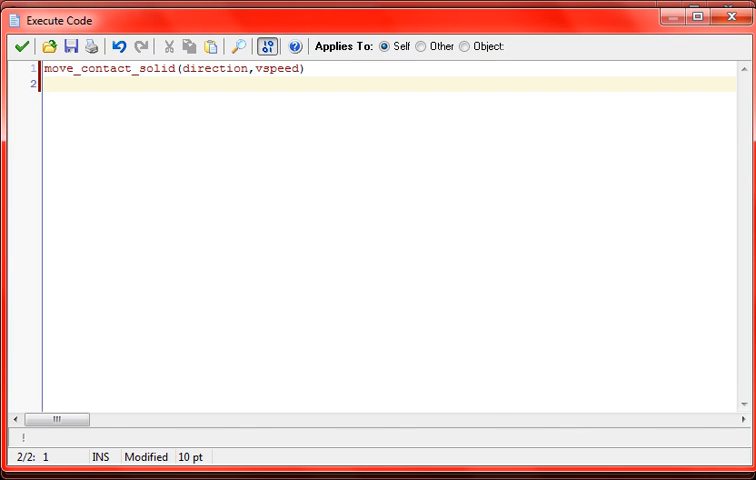
# Add vspeed=0 and gravity=0 on separate lines.
pyautogui.write('vspeed=0')
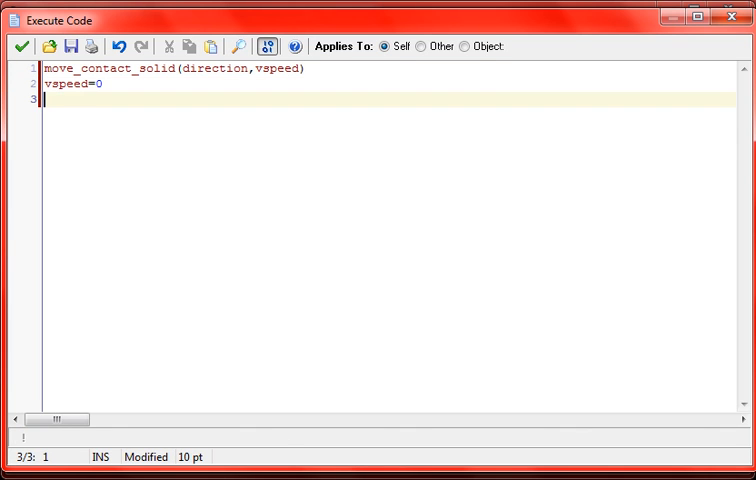
pyautogui.write('grav')
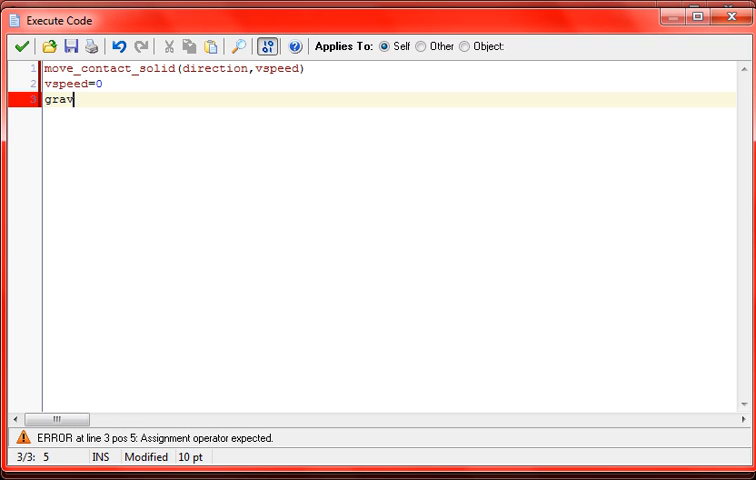
pyautogui.write('ity=0')
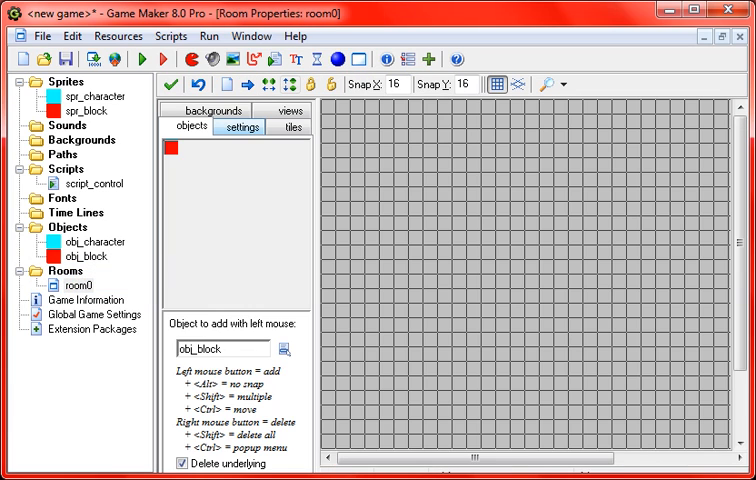
# Place obj_block instances in room0 to form the floor with raised steps.
pyautogui.click(232, 174)
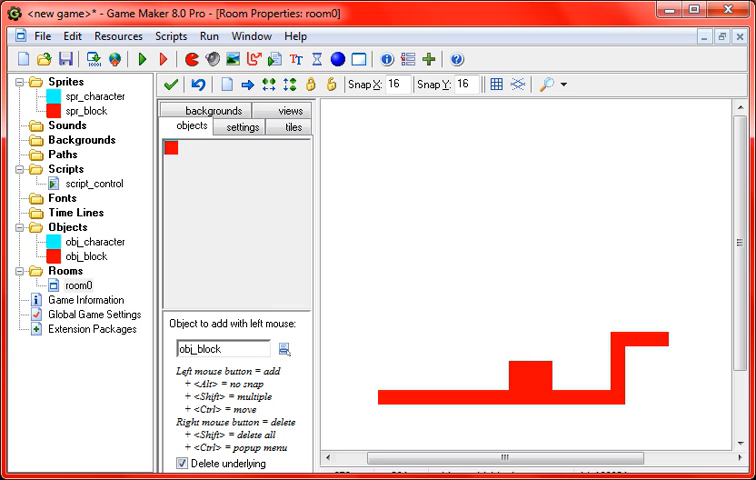
pyautogui.click(530, 390)
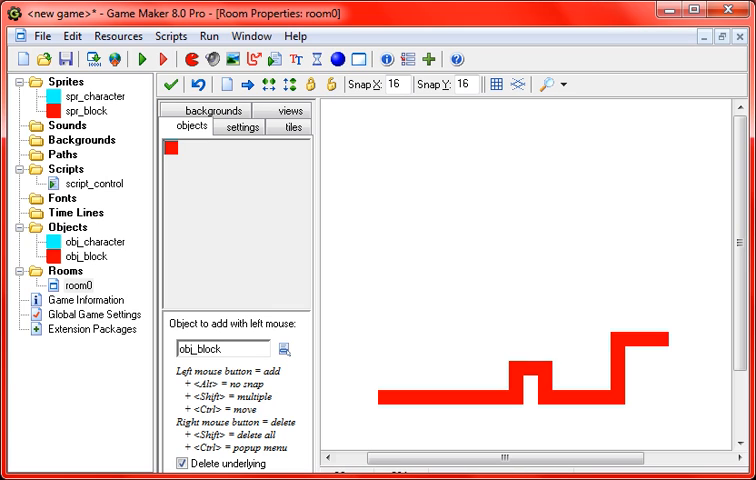
pyautogui.click(386, 376)
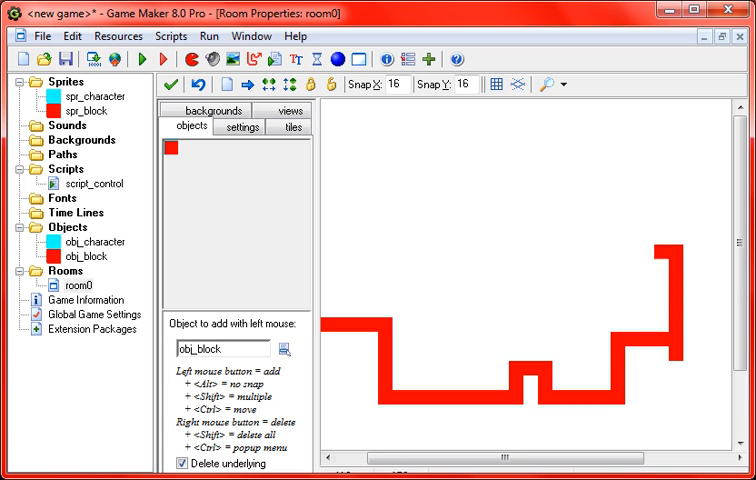
pyautogui.click(284, 348)
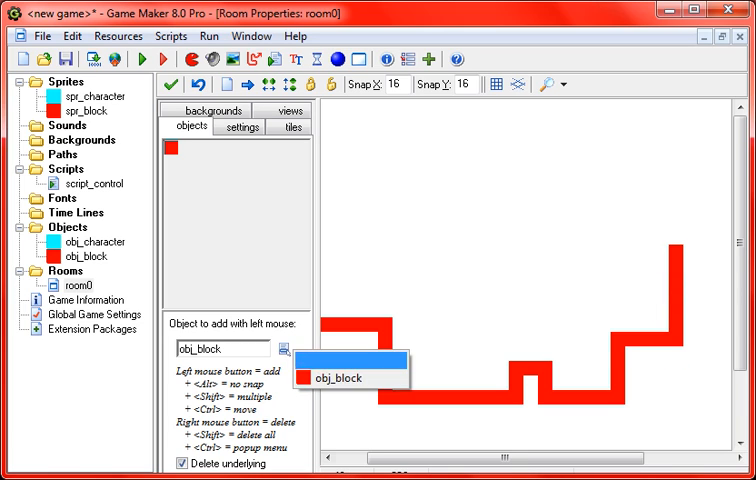